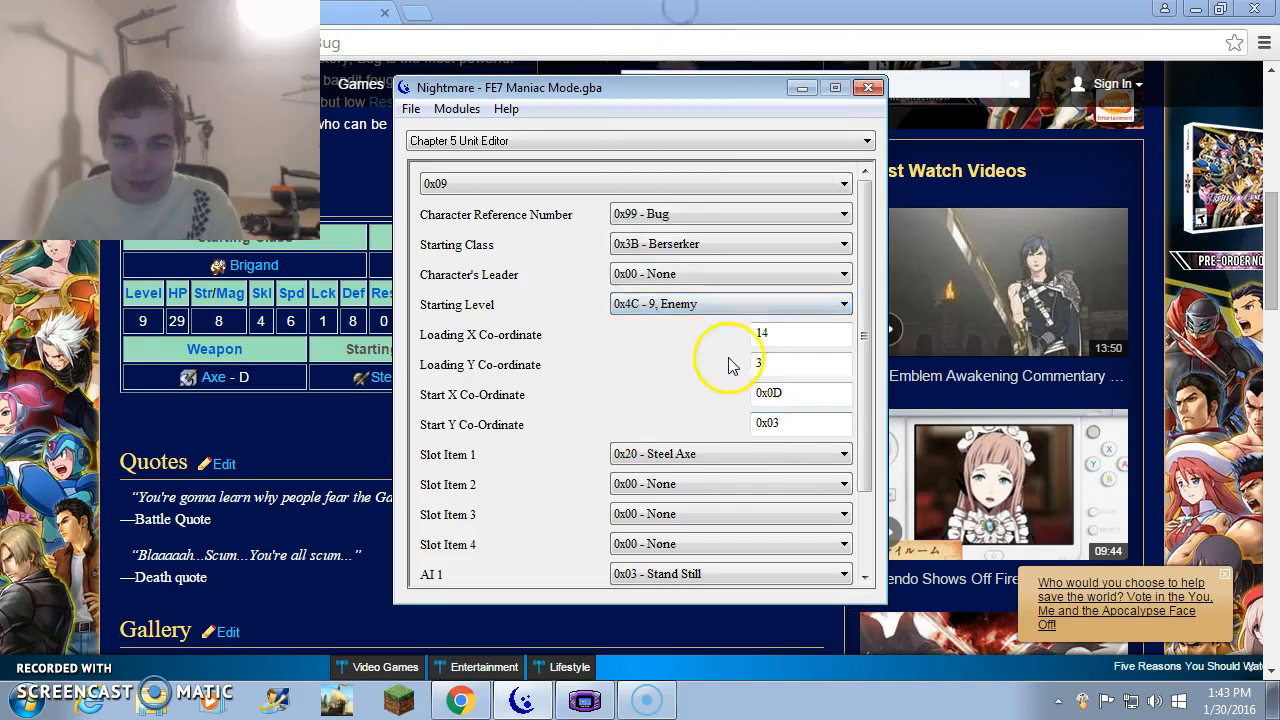
# - Review Bug's Chapter 5 entry and bring up the unit entry list
pyautogui.click(728, 304)
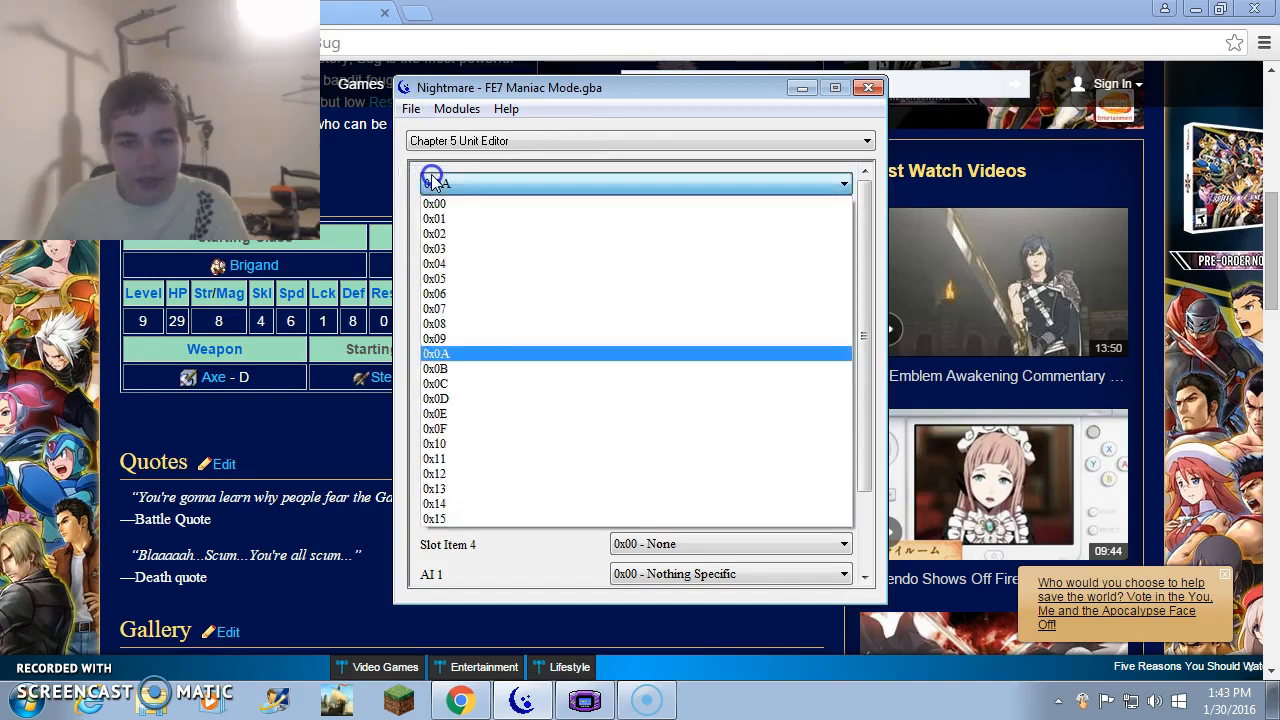
# - Arm Bug with Silver Axe and Hand Axe at starting level 0x15, then move to entry 0x0A
pyautogui.click(434, 338)
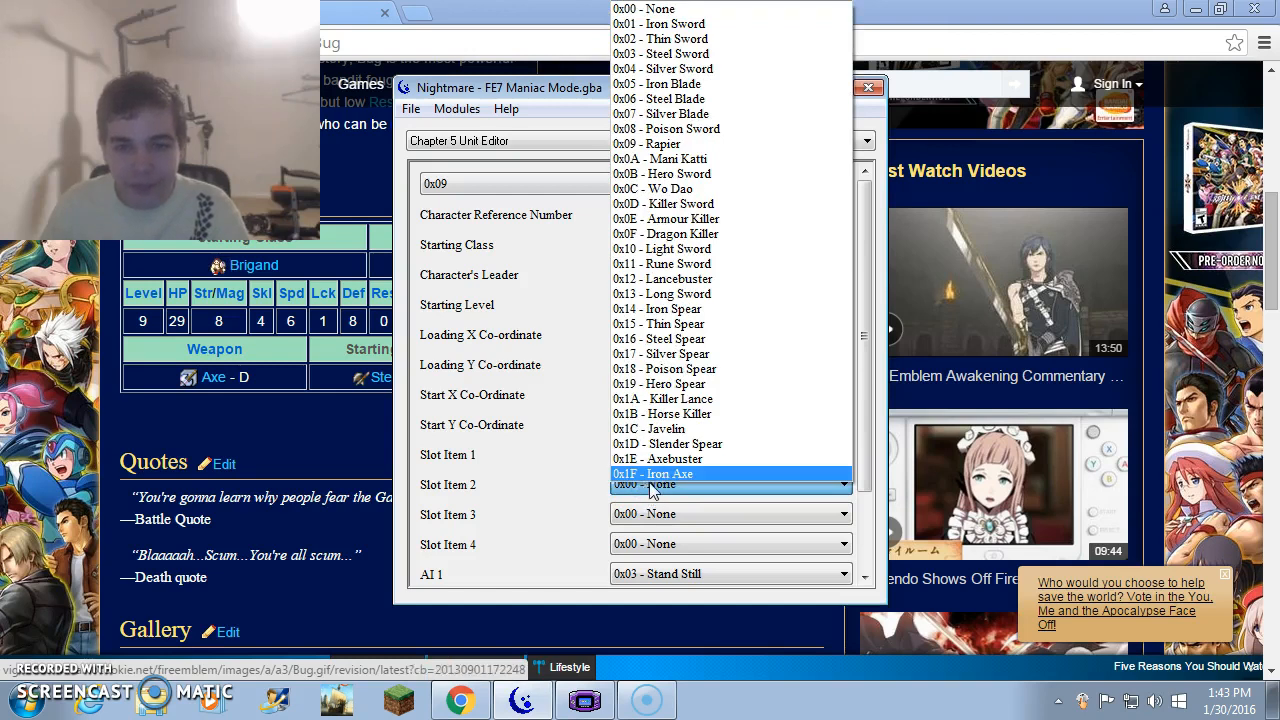
pyautogui.moveTo(644, 488)
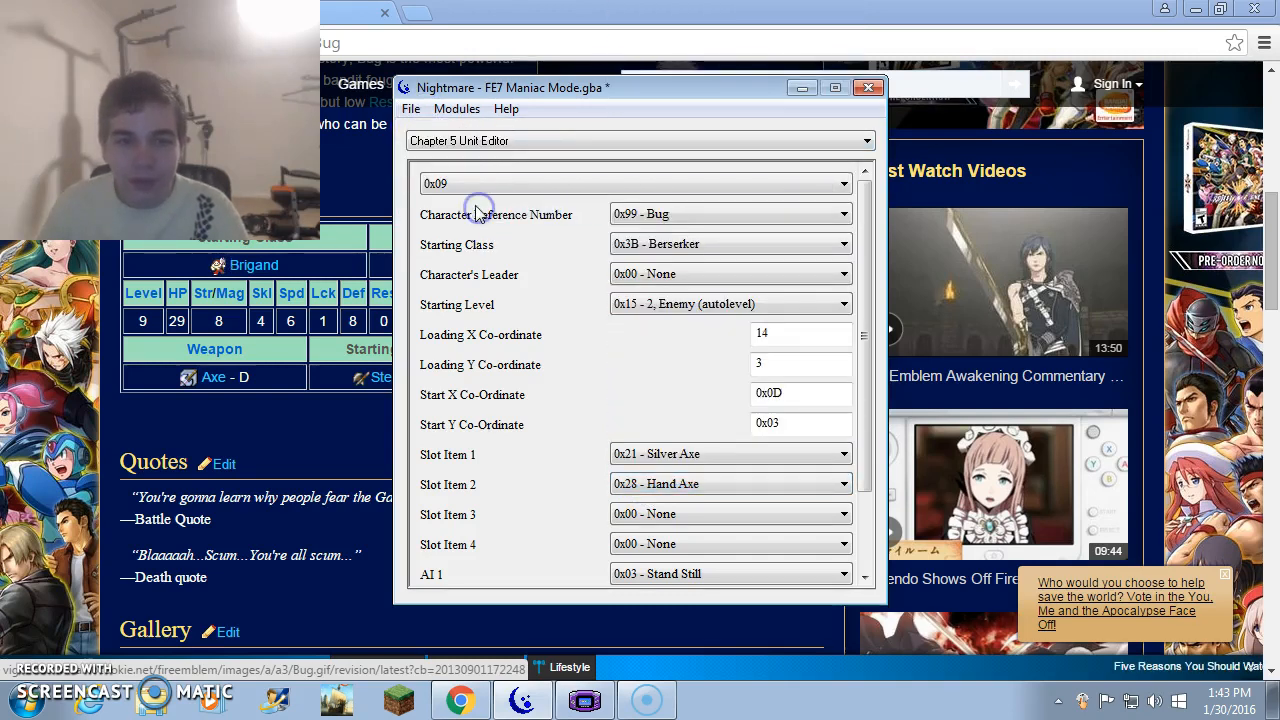
pyautogui.click(638, 184)
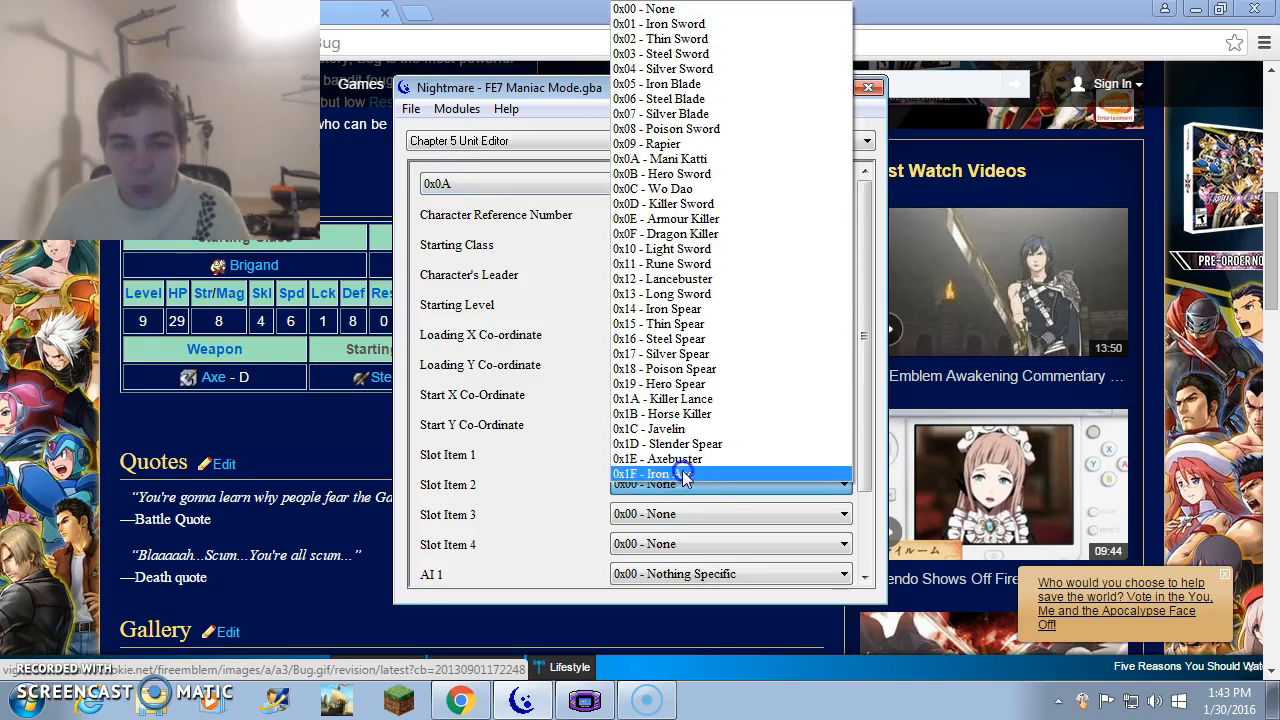
# - Give Brigand 0x0A a Hand Axe and make unit 0x0B a level 3 autolevel enemy
pyautogui.click(656, 472)
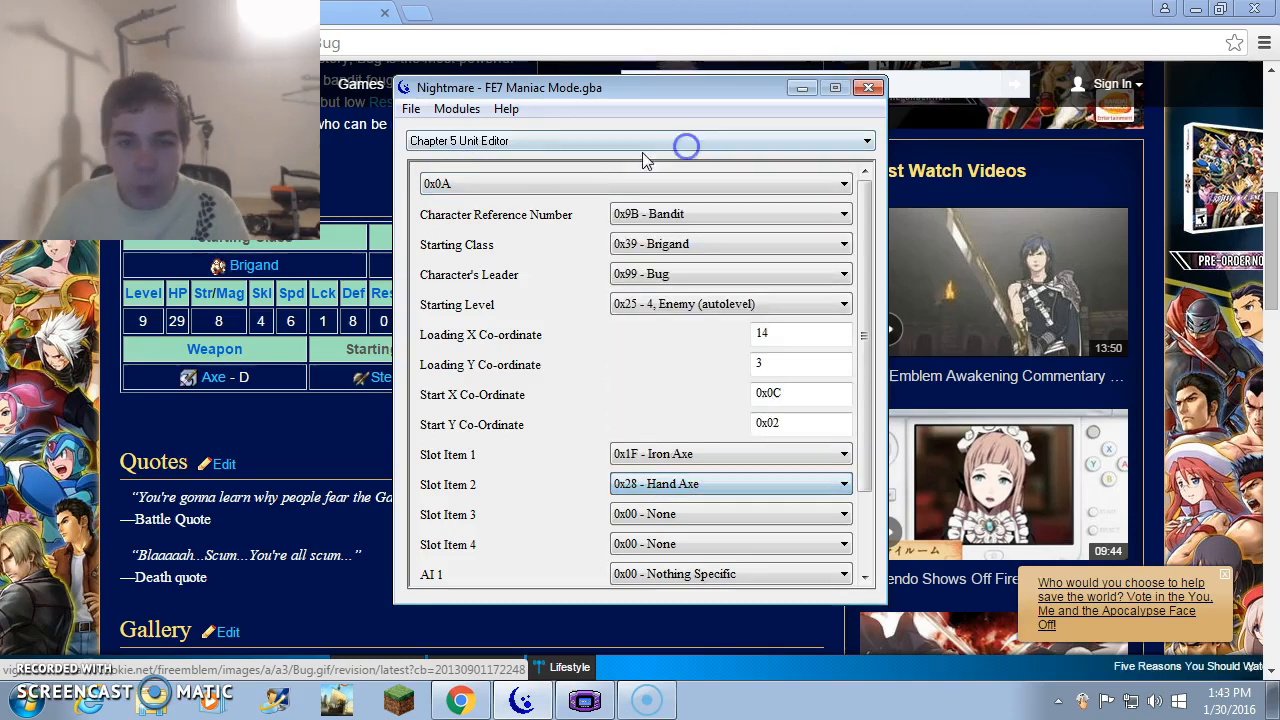
pyautogui.click(410, 108)
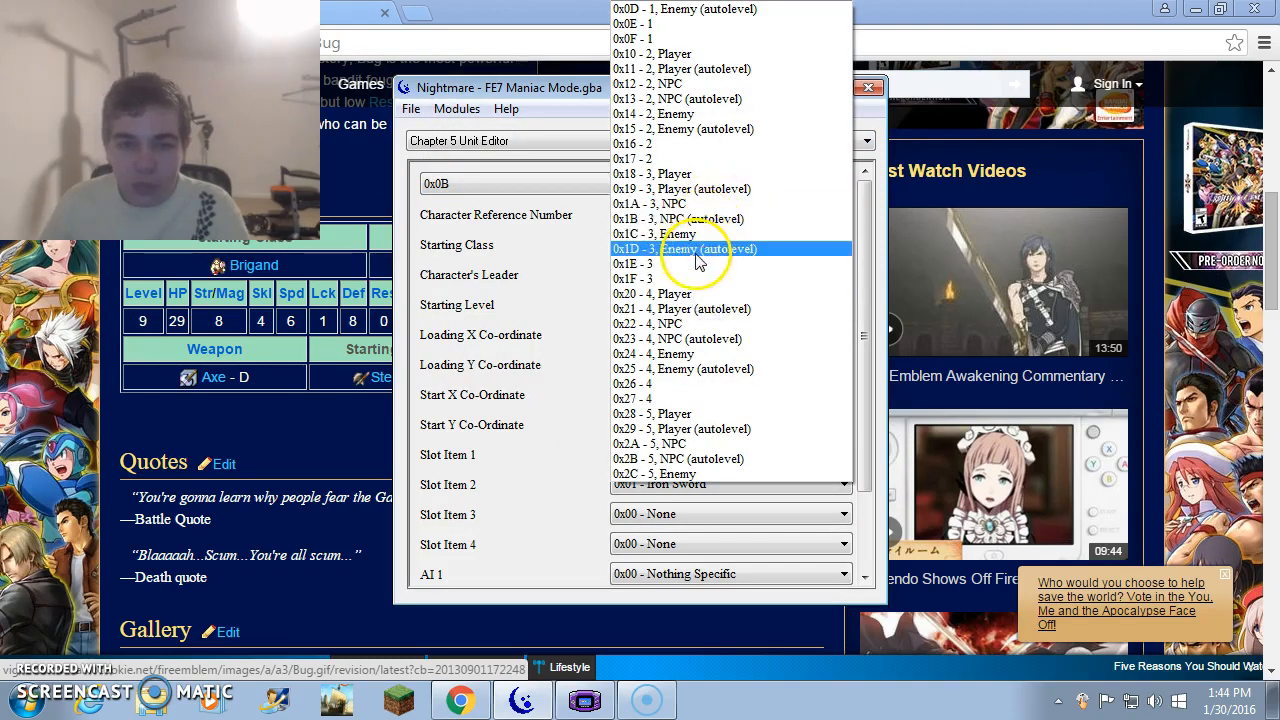
pyautogui.click(696, 248)
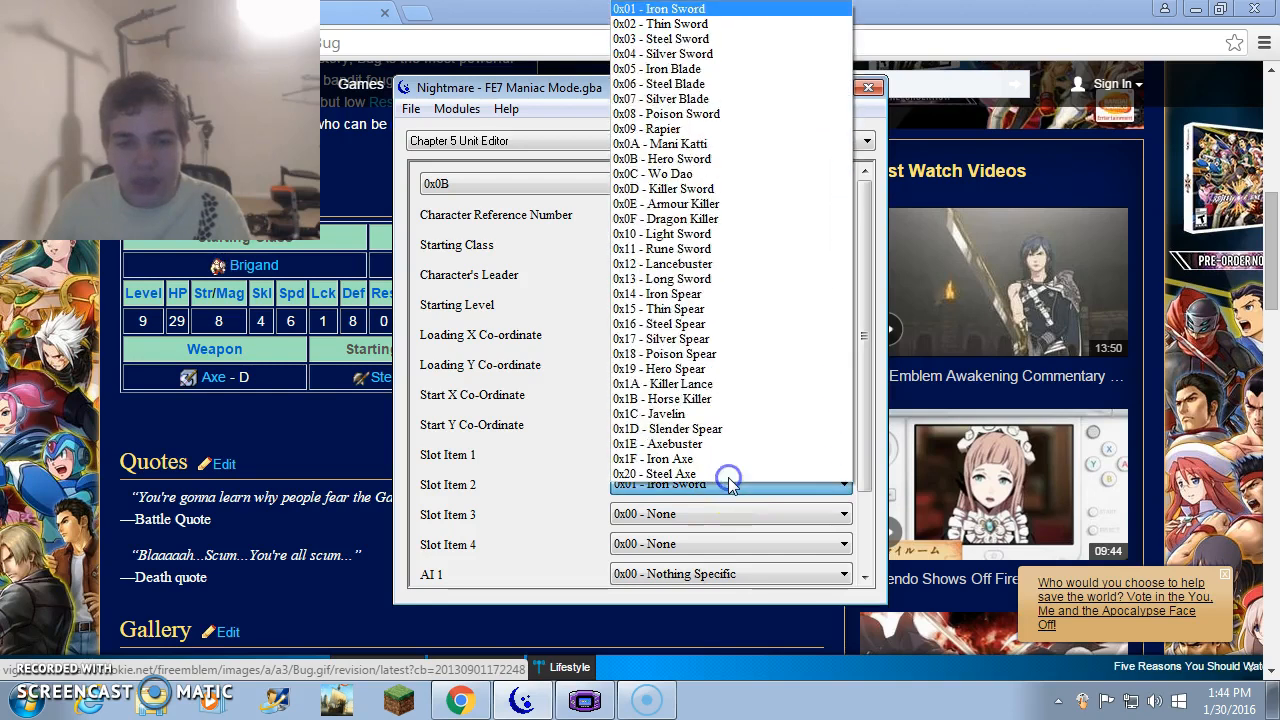
# - Equip 0x0B with Hand Axe and Iron Sword, and set Archer 0x0D to level 3 autolevel
pyautogui.scroll(-3)
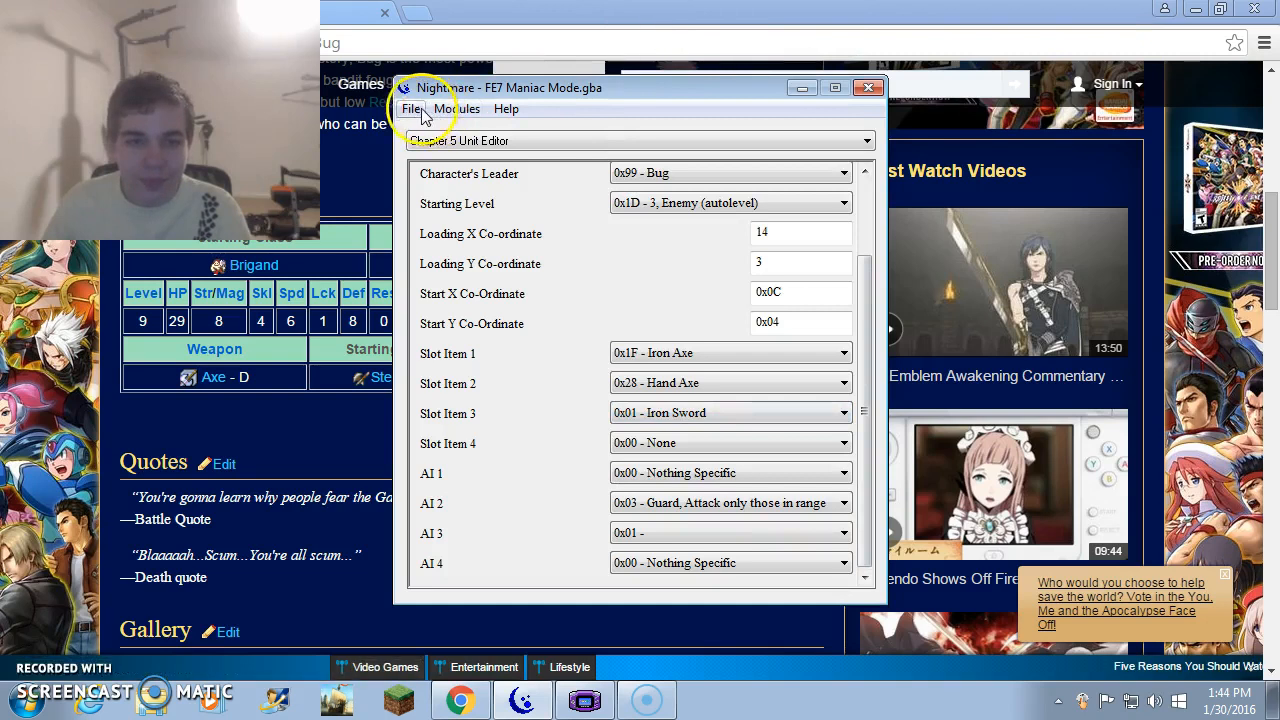
pyautogui.click(412, 108)
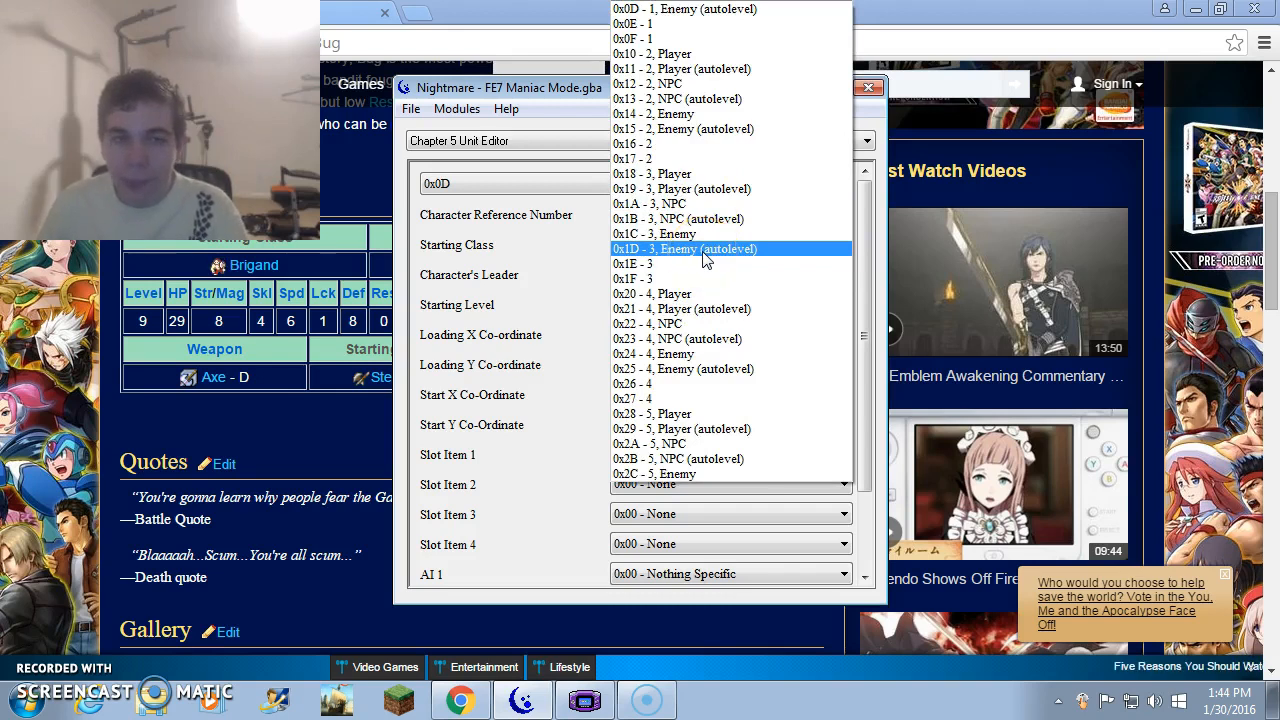
pyautogui.click(684, 248)
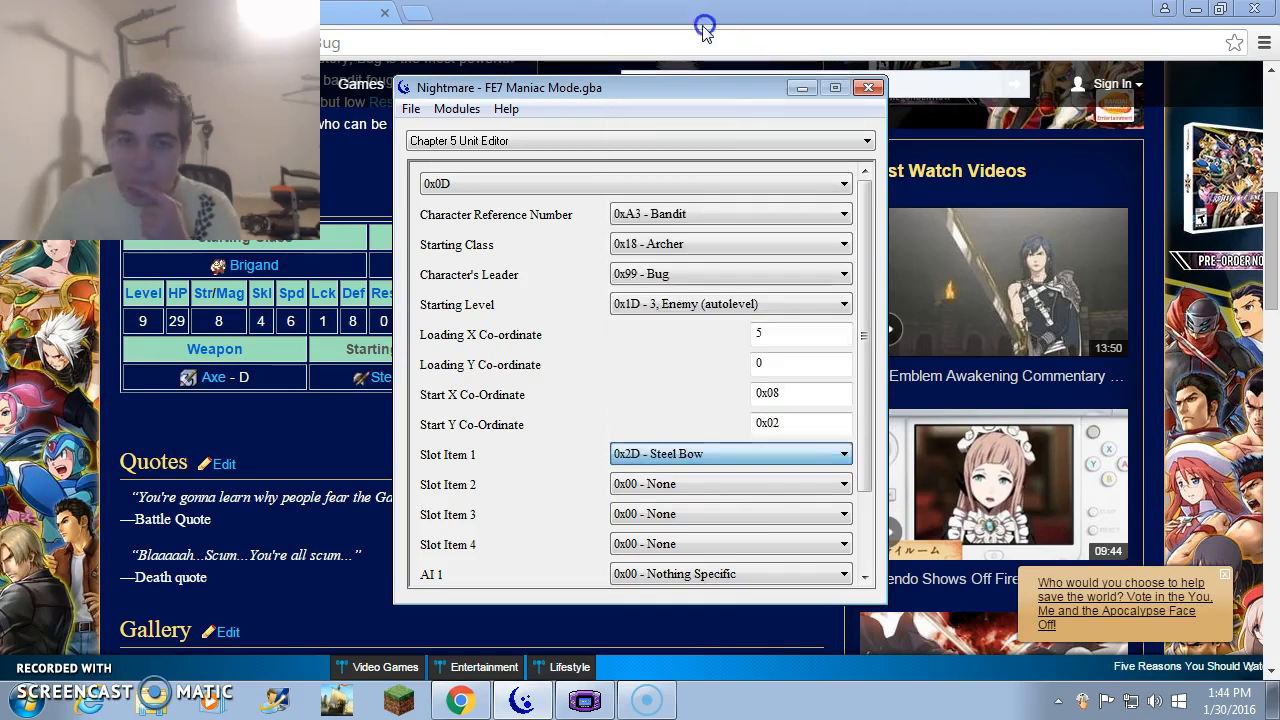
# - Apply the archer edits and set Archer 0x0E to level 3 autolevel with a Steel Bow for 0x0D
pyautogui.click(410, 108)
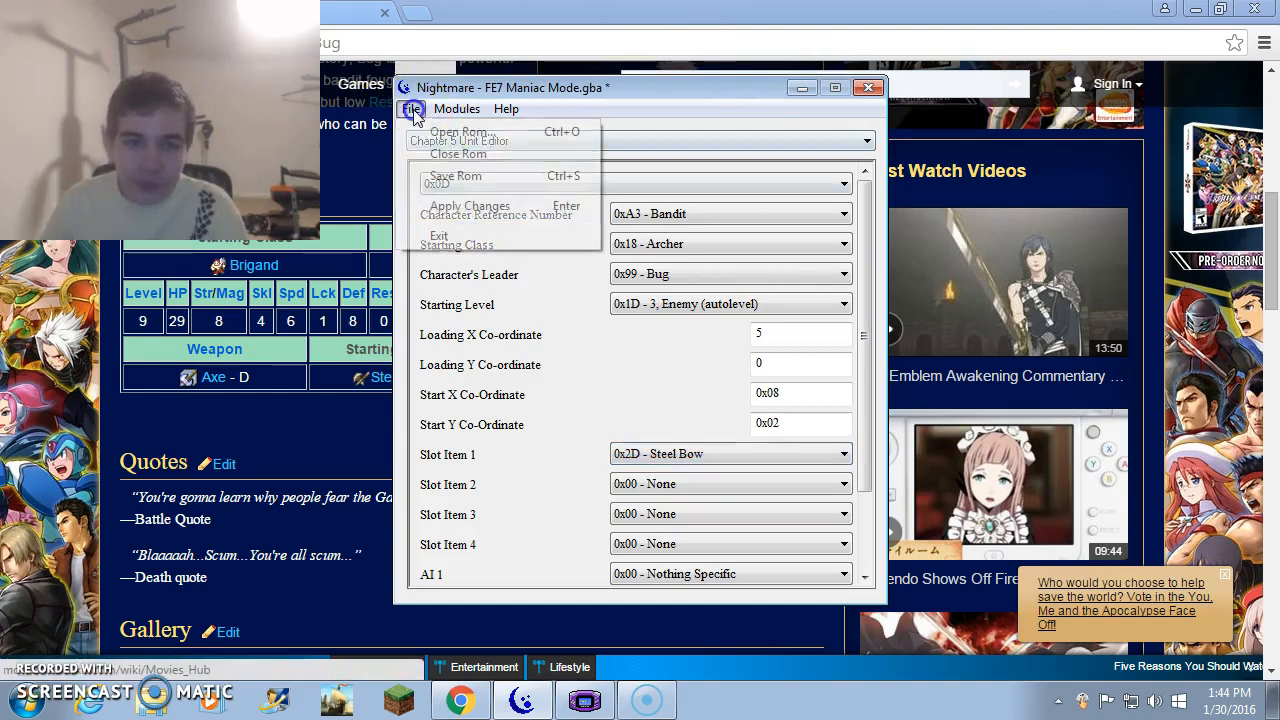
pyautogui.click(410, 108)
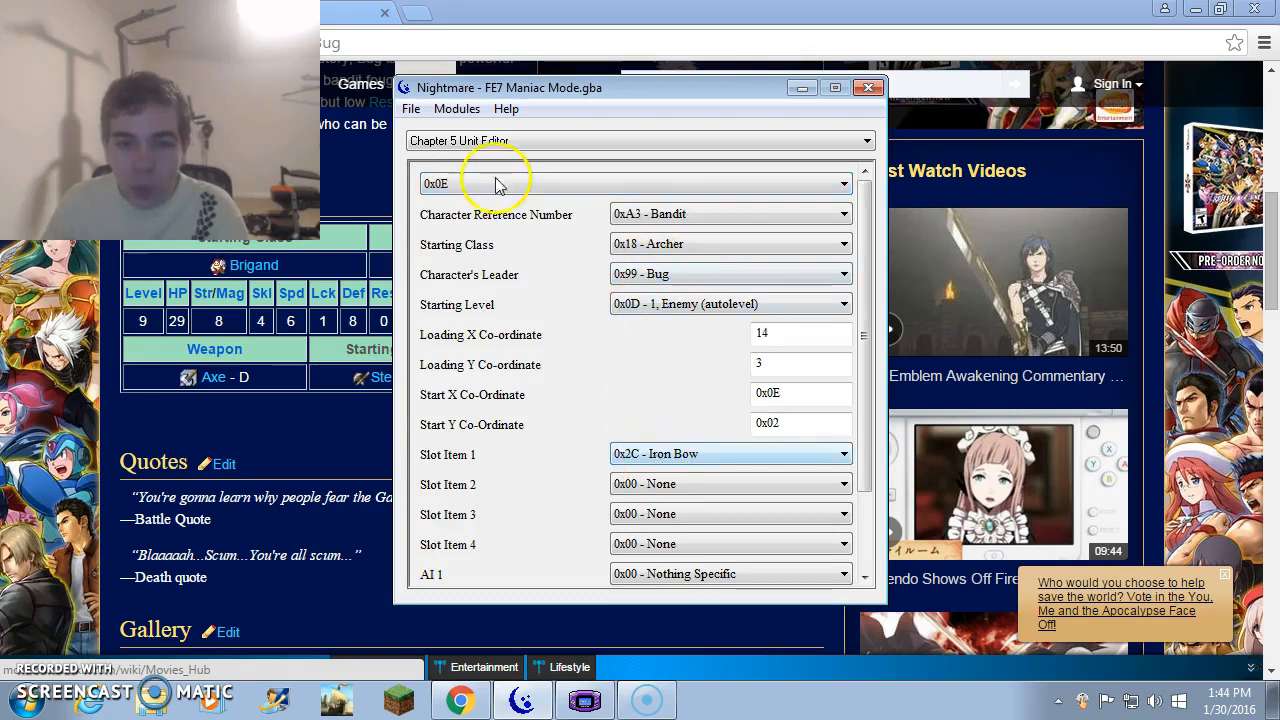
pyautogui.click(844, 304)
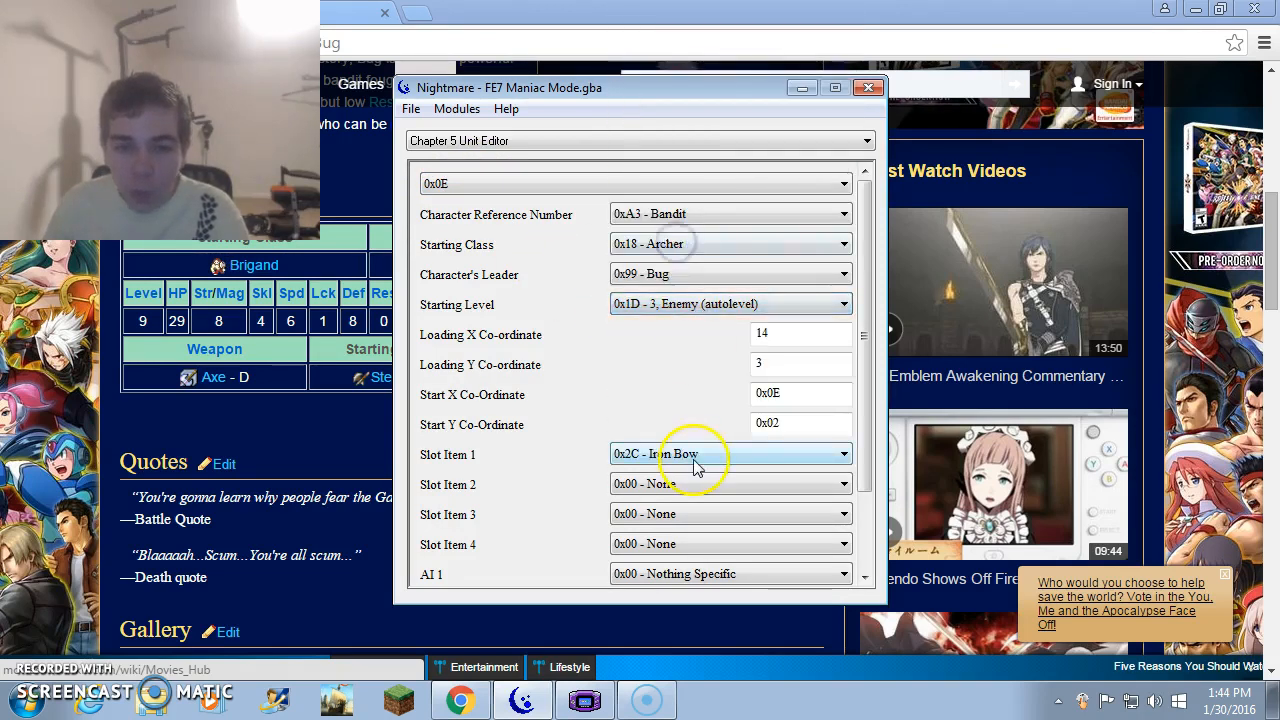
pyautogui.click(408, 108)
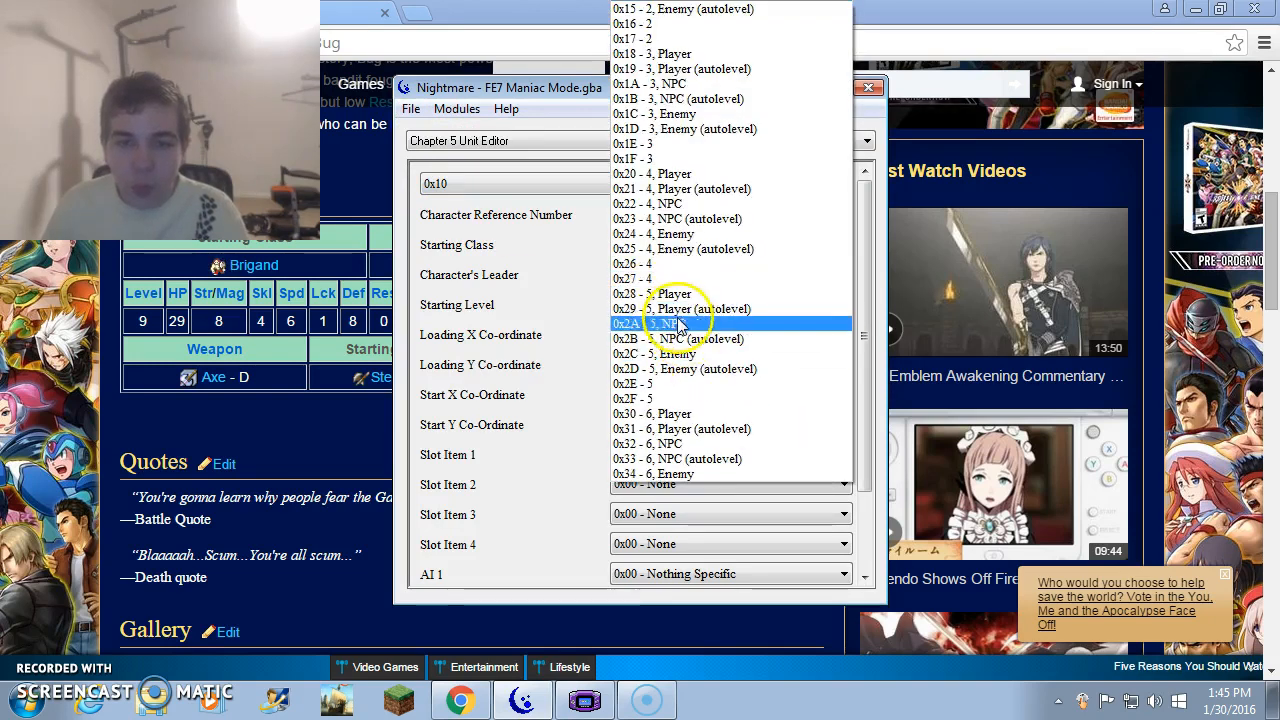
# - Set Mercenaries 0x10 and 0x11 to level 4 autolevel, each with a Steel Sword
pyautogui.scroll(-3)
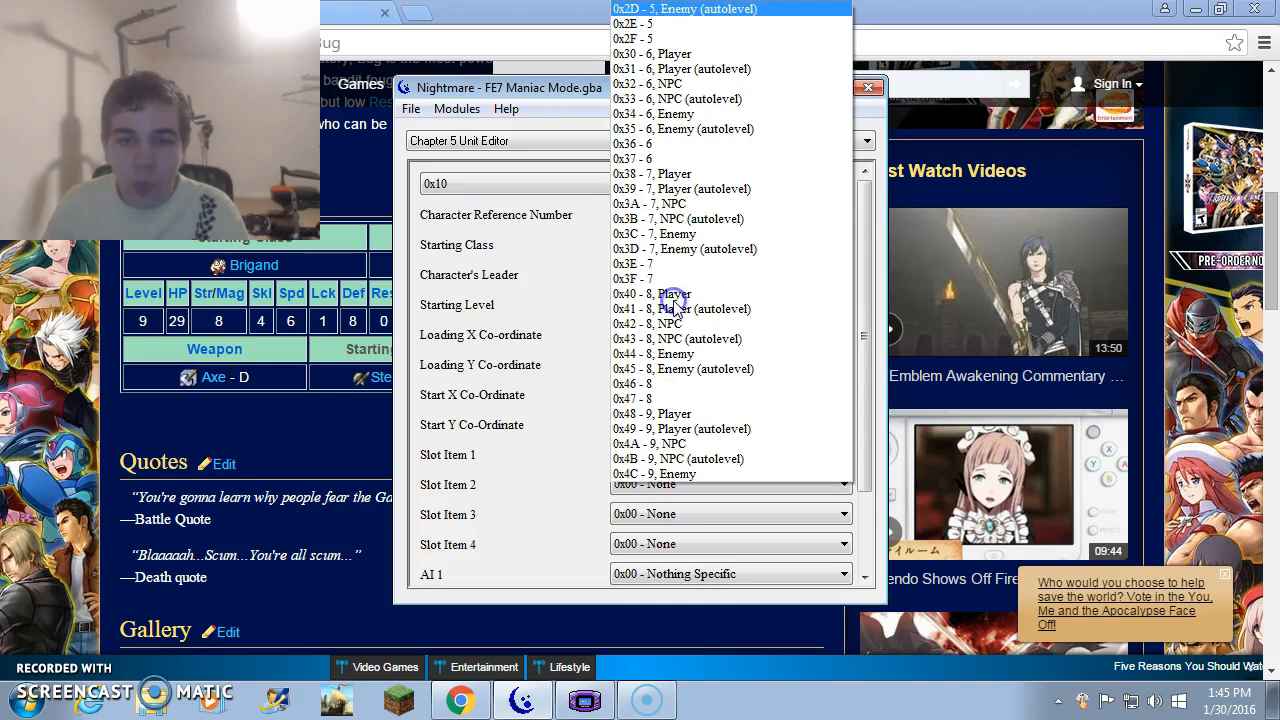
pyautogui.click(650, 304)
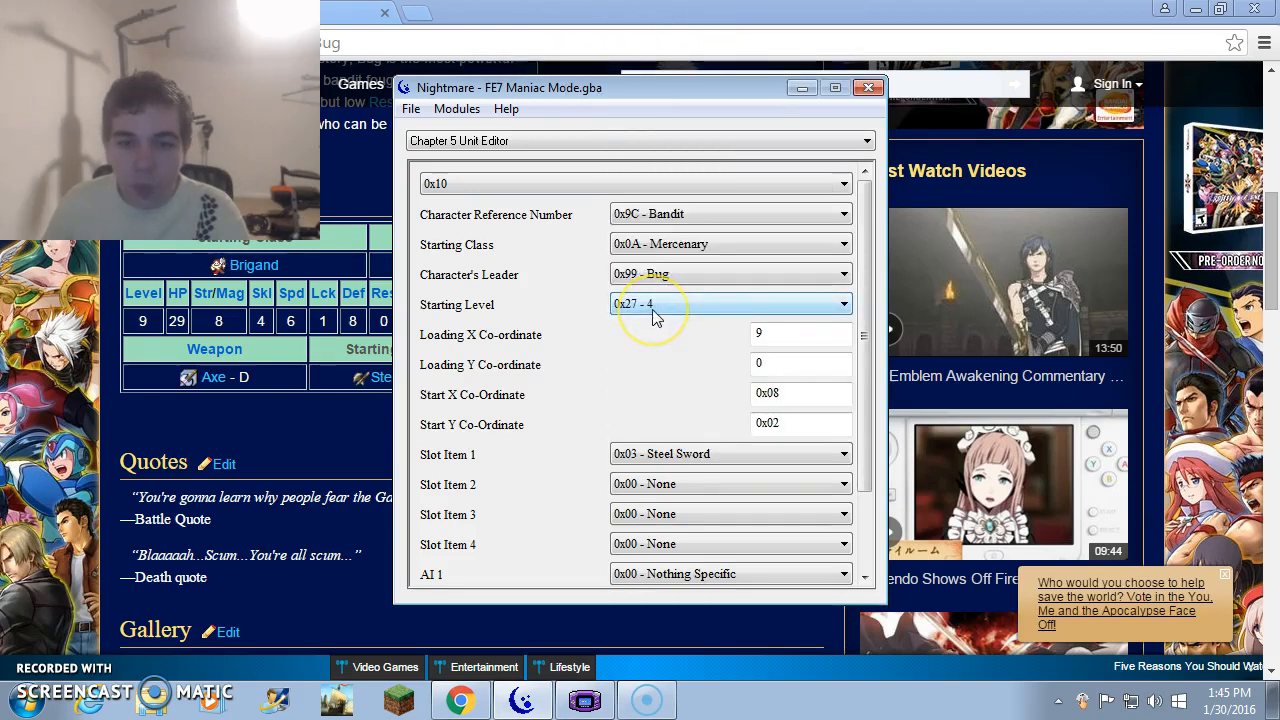
pyautogui.click(410, 108)
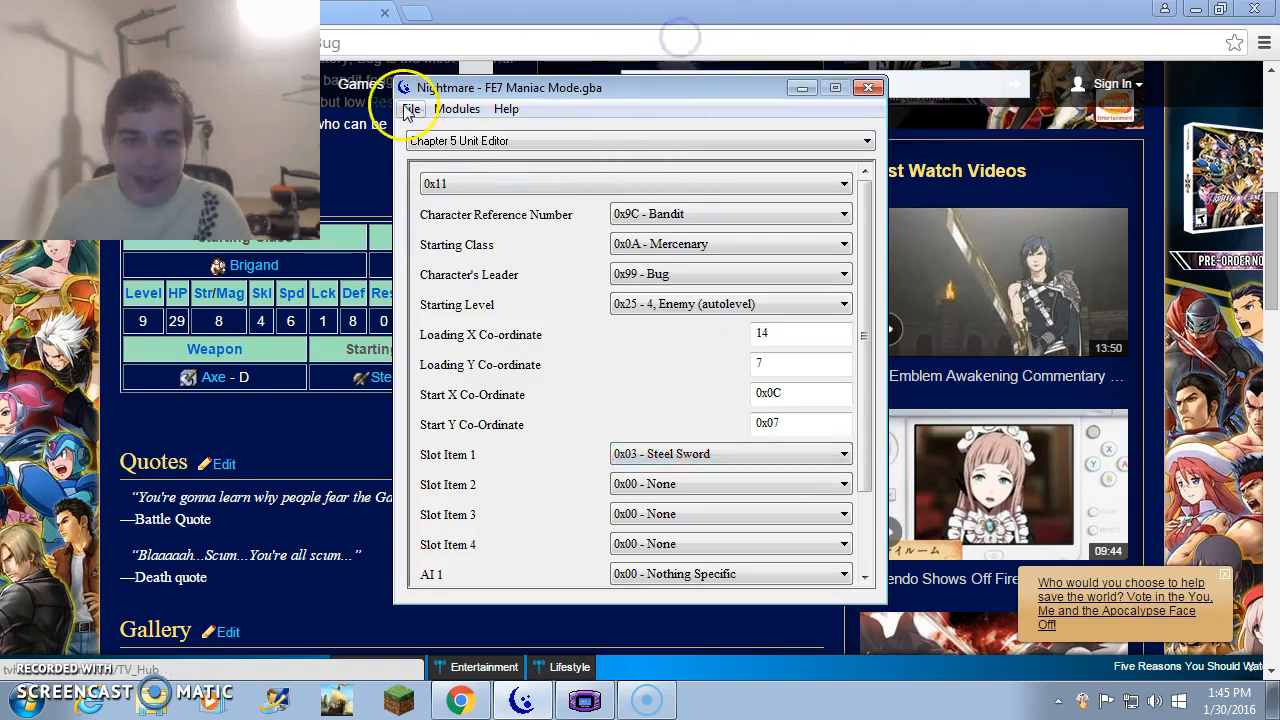
# - Save the edited FE7 Maniac Mode ROM with the Chapter 5 unit changes
pyautogui.click(456, 108)
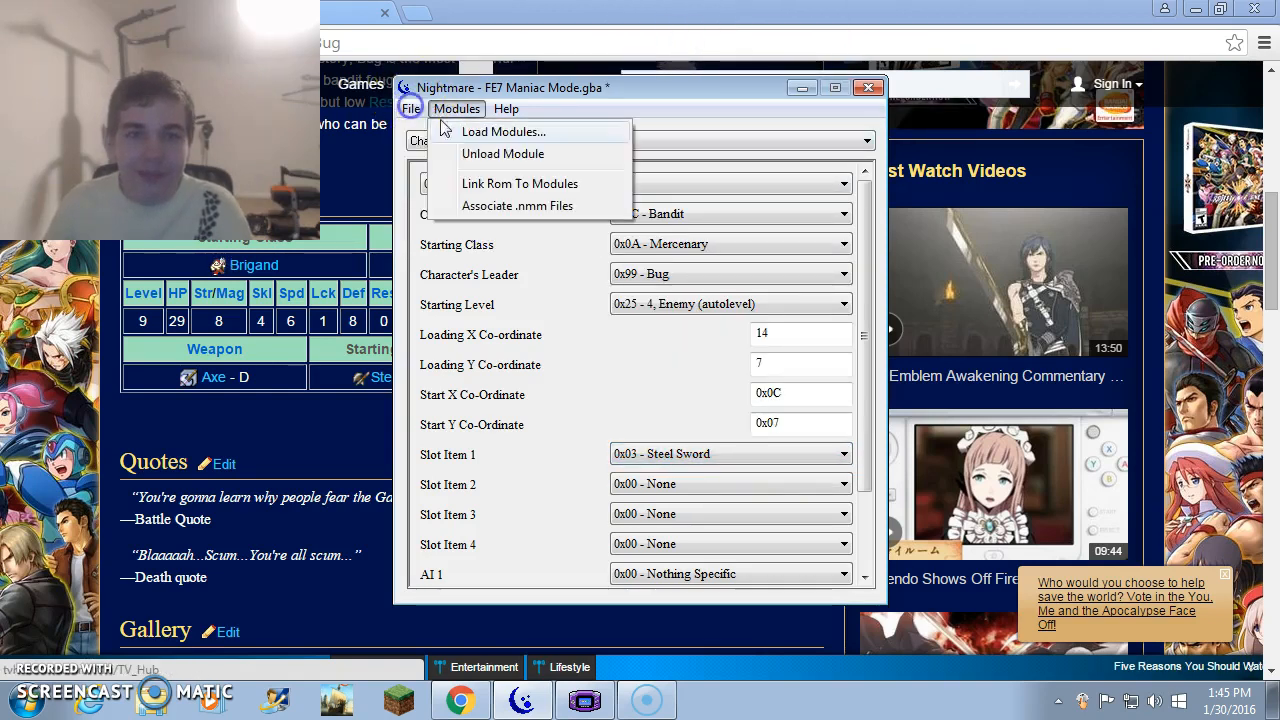
pyautogui.click(640, 184)
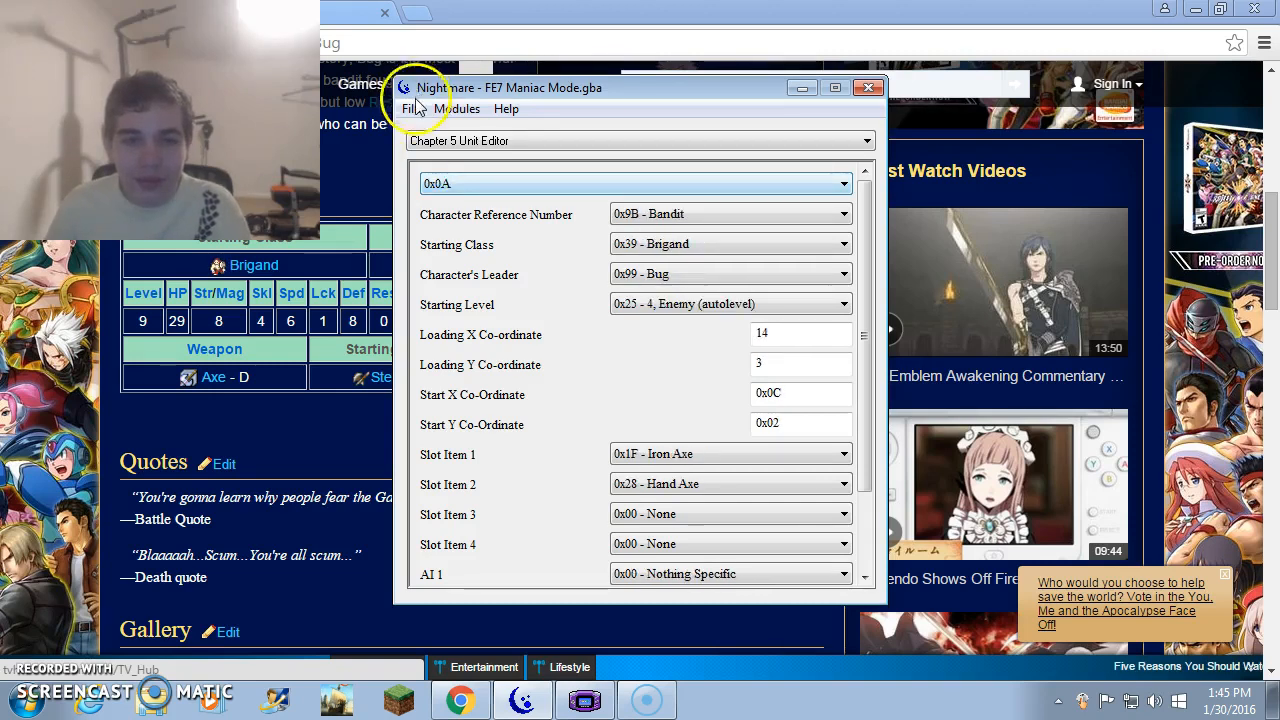
pyautogui.click(410, 108)
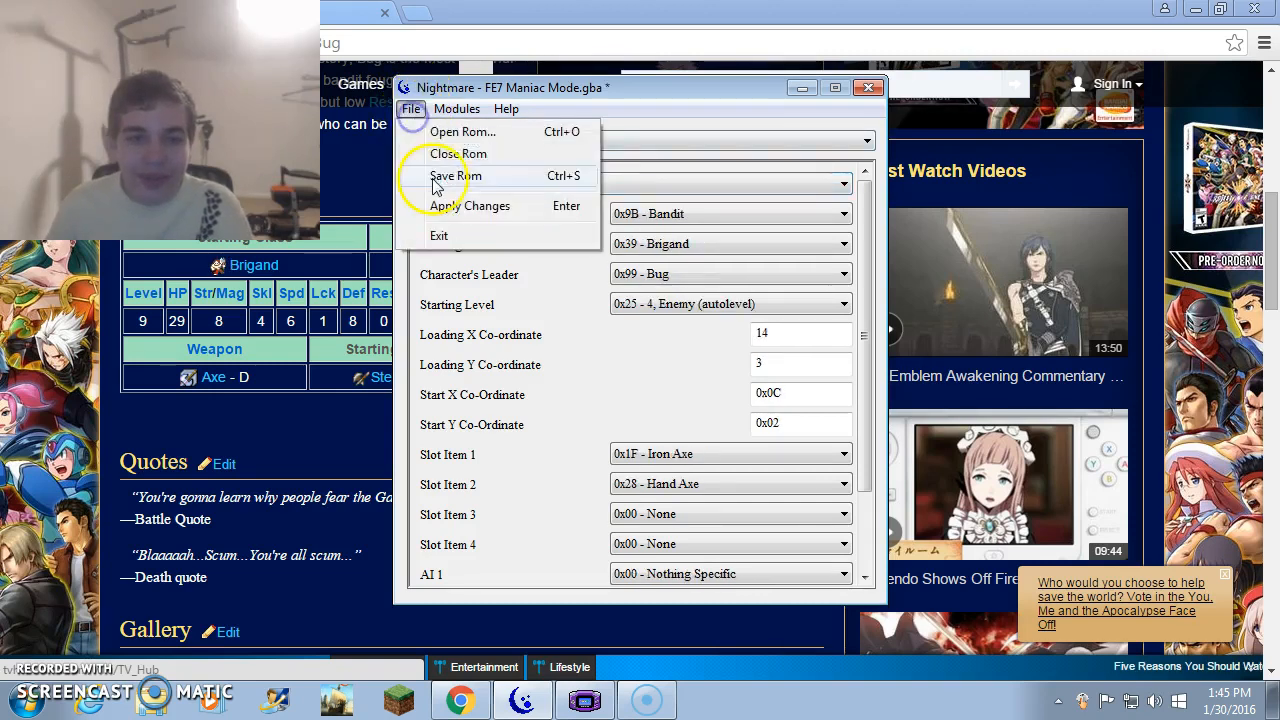